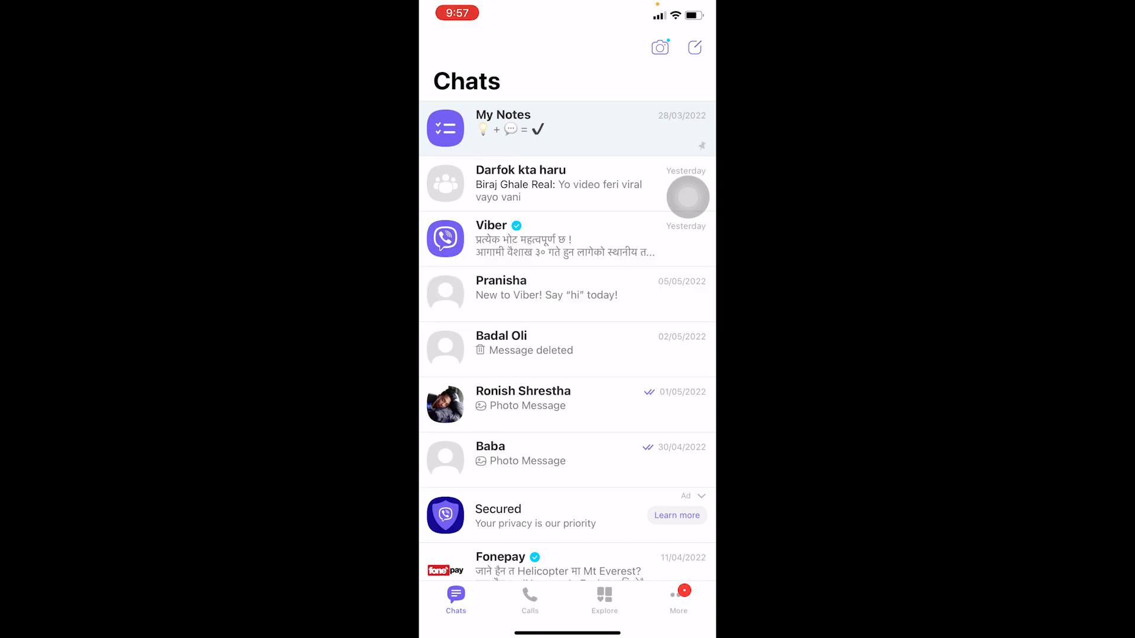
Scroll through Viber's Chats list, then return to the first home screen page
scroll("down", 3)
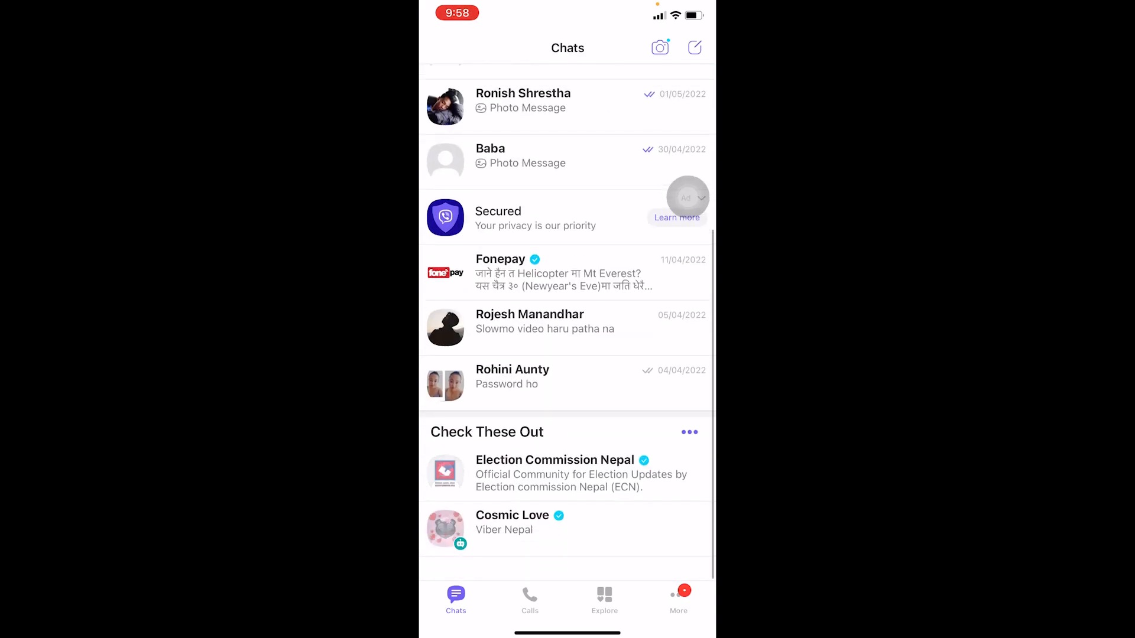
scroll("down", 3)
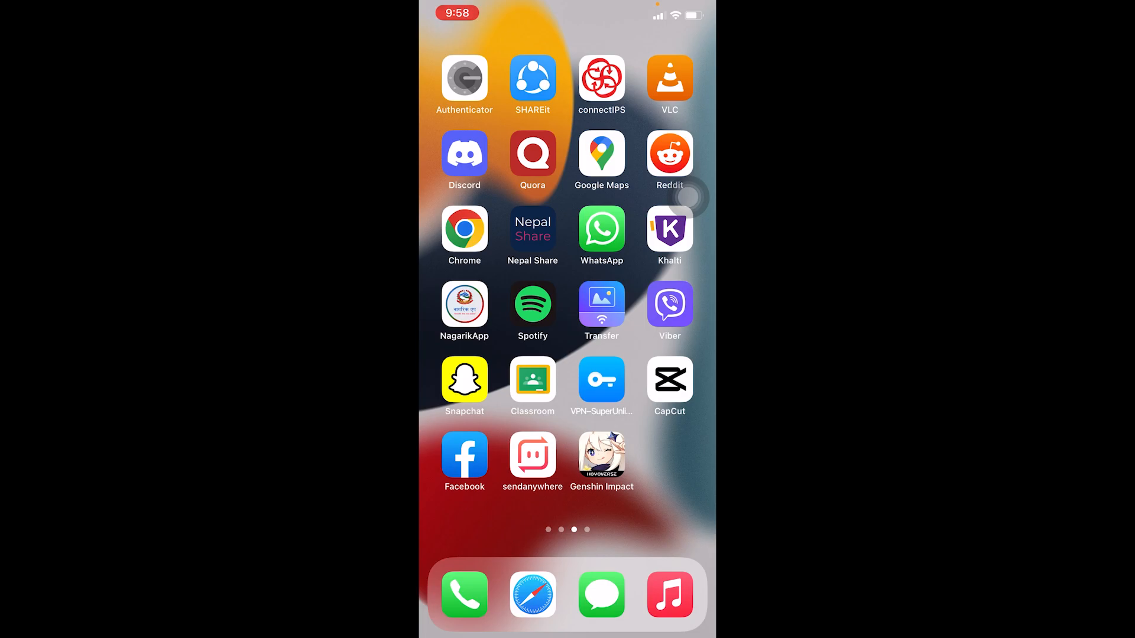
scroll("left", 3)
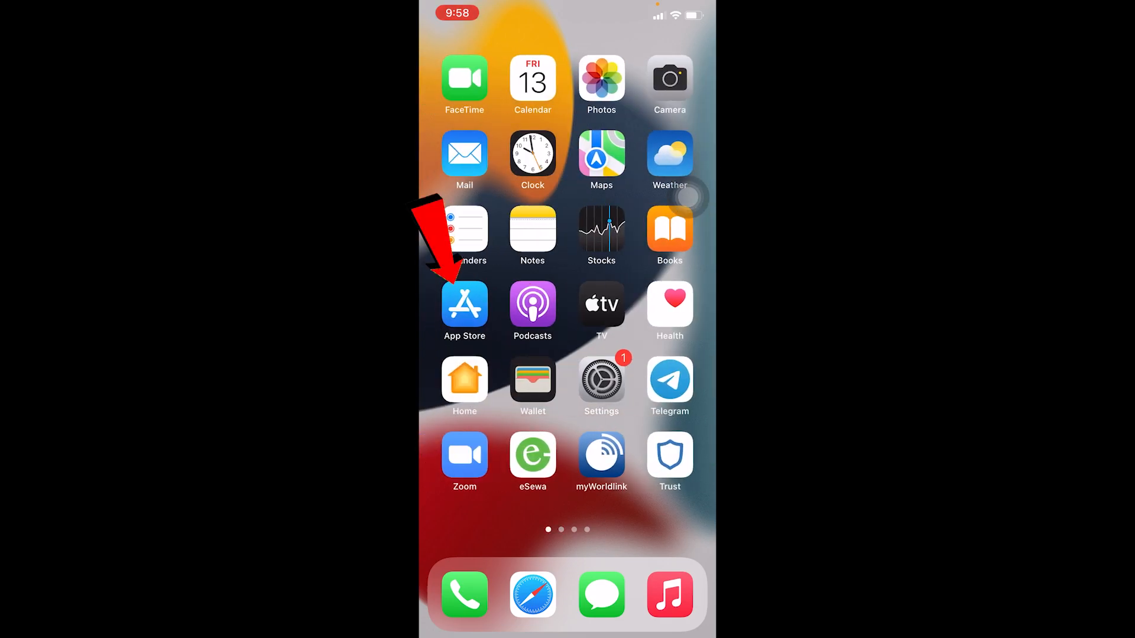
left_click(463, 304)
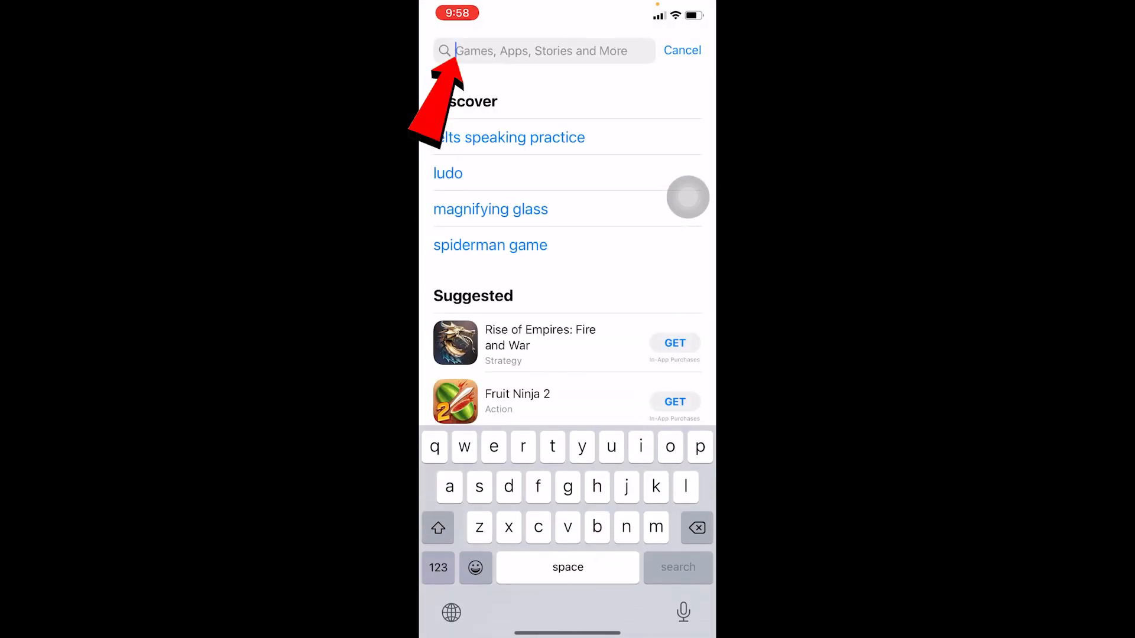
type("vibe")
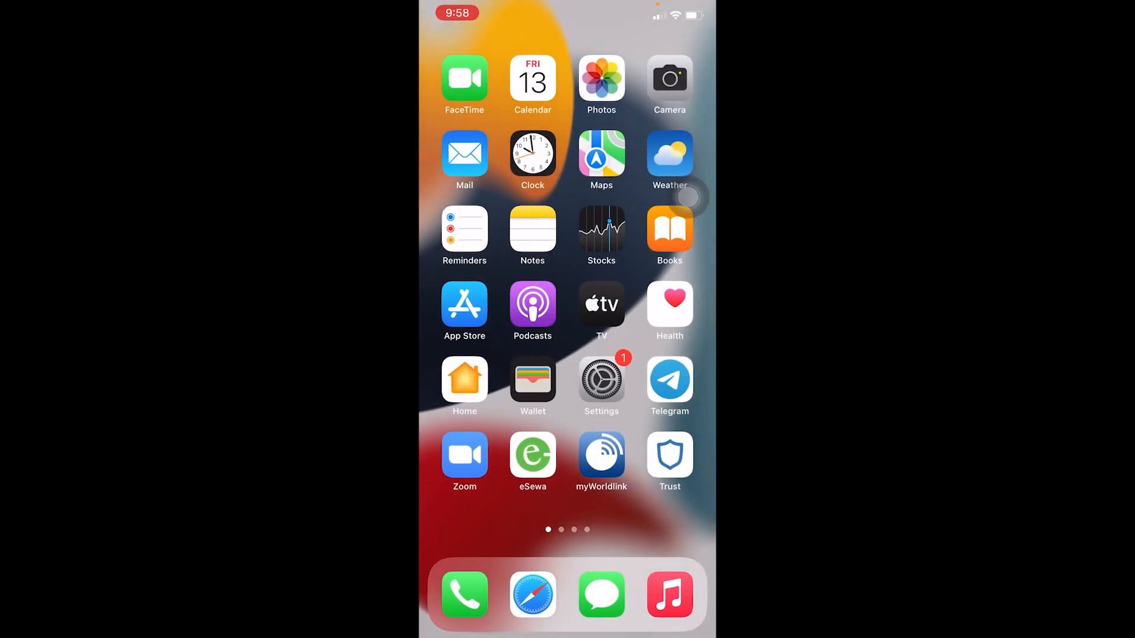
scroll("left", 3)
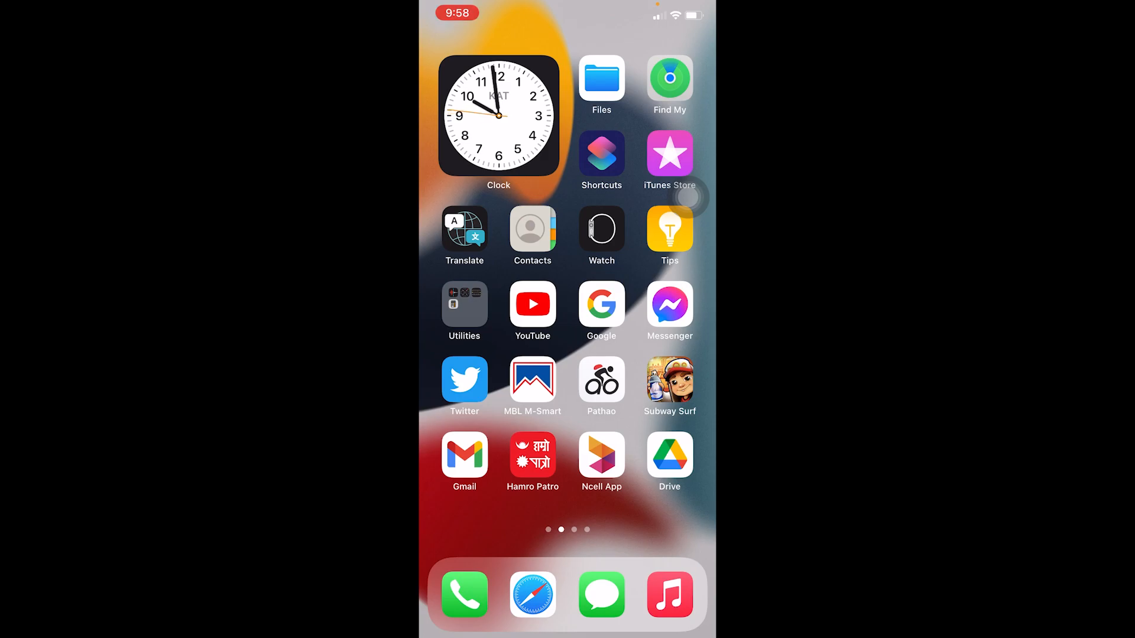
scroll("left", 3)
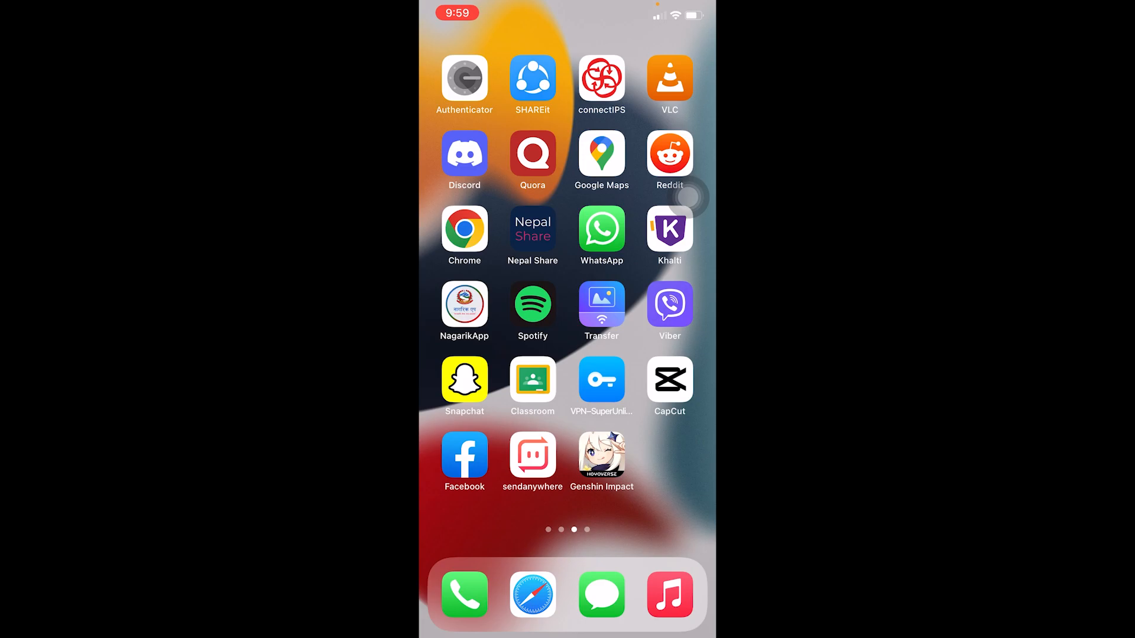
scroll("right", 3)
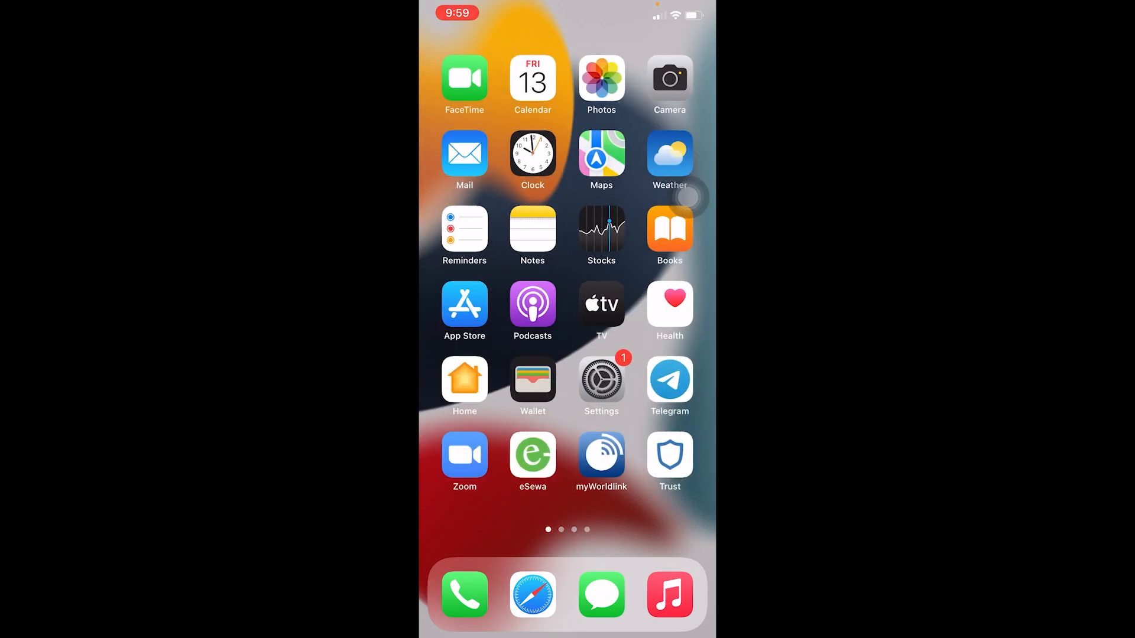
Offload Viber from iPhone Storage, keeping its documents and data
left_click(600, 378)
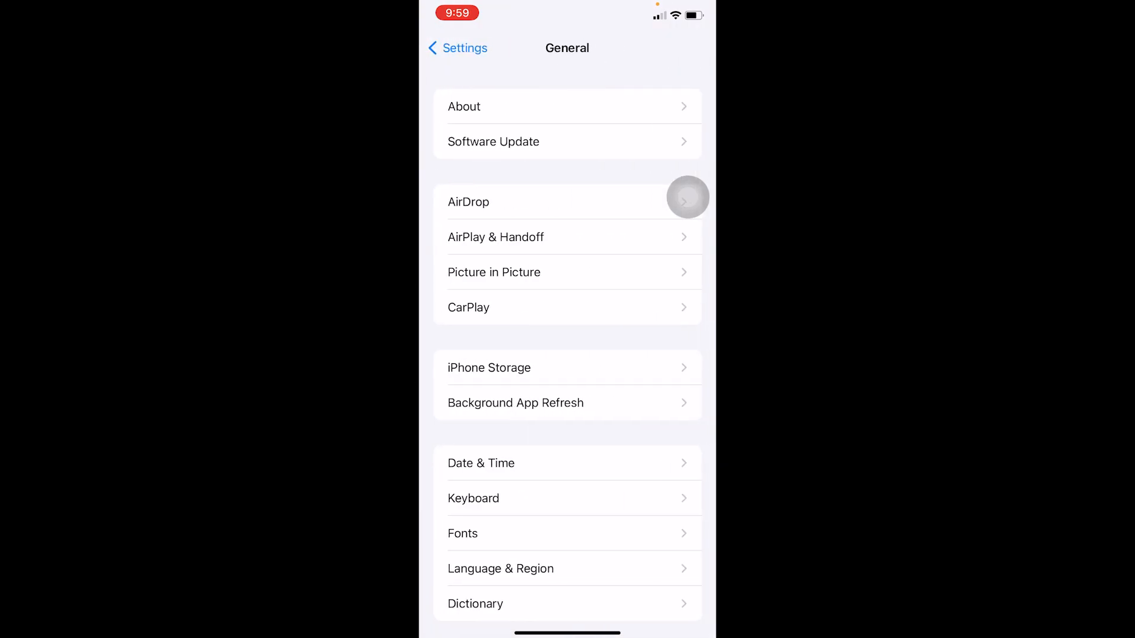
left_click(489, 368)
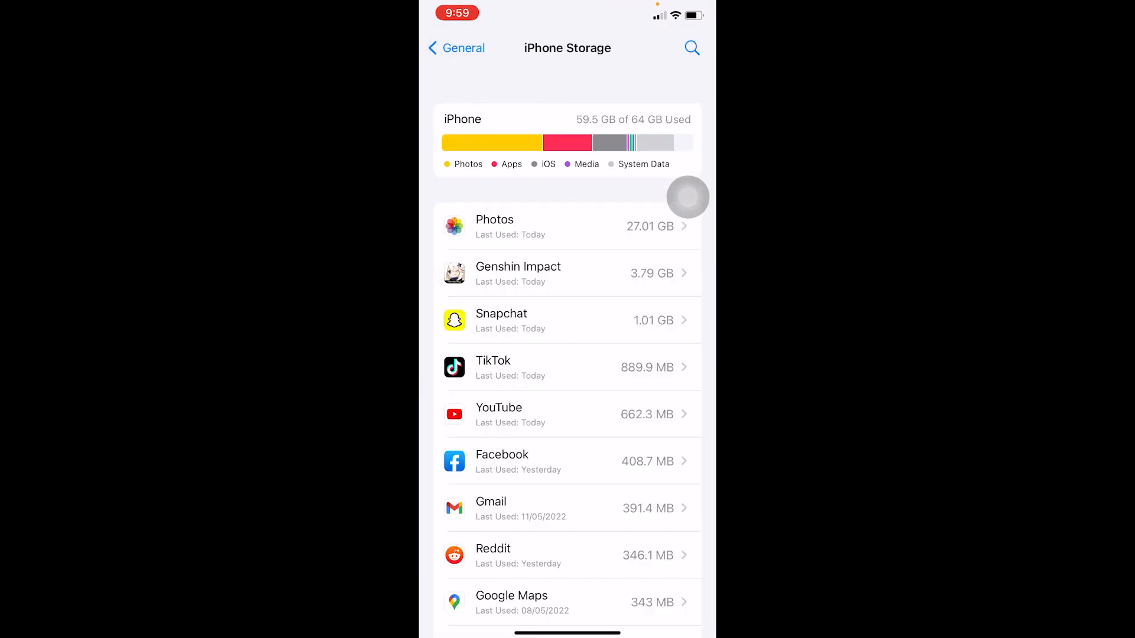
scroll("down", 3)
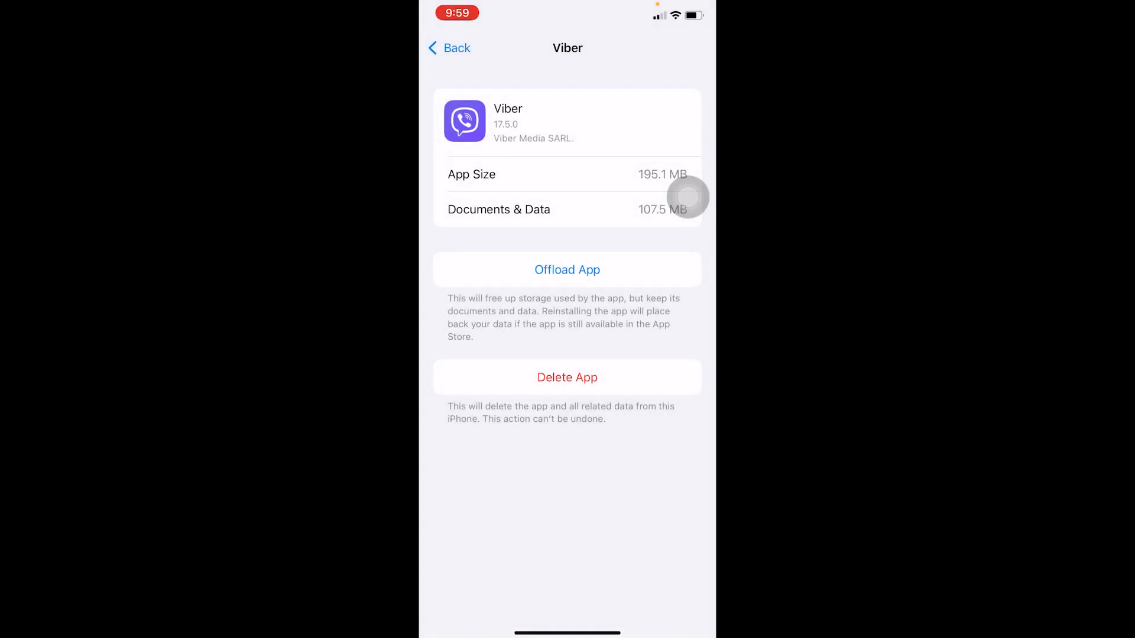
left_click(566, 270)
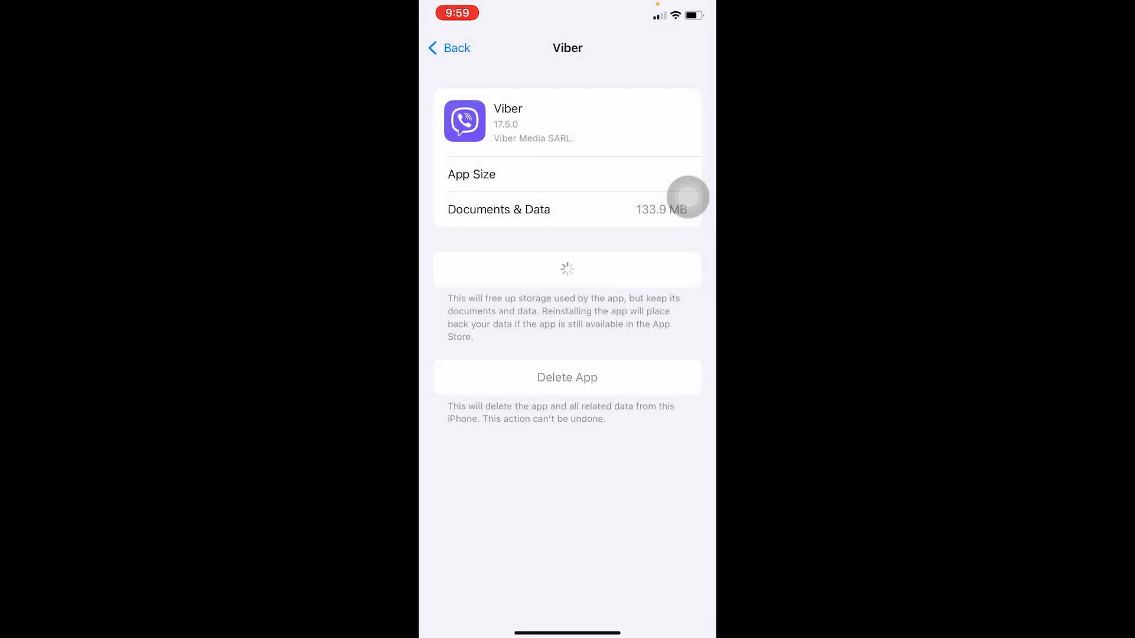